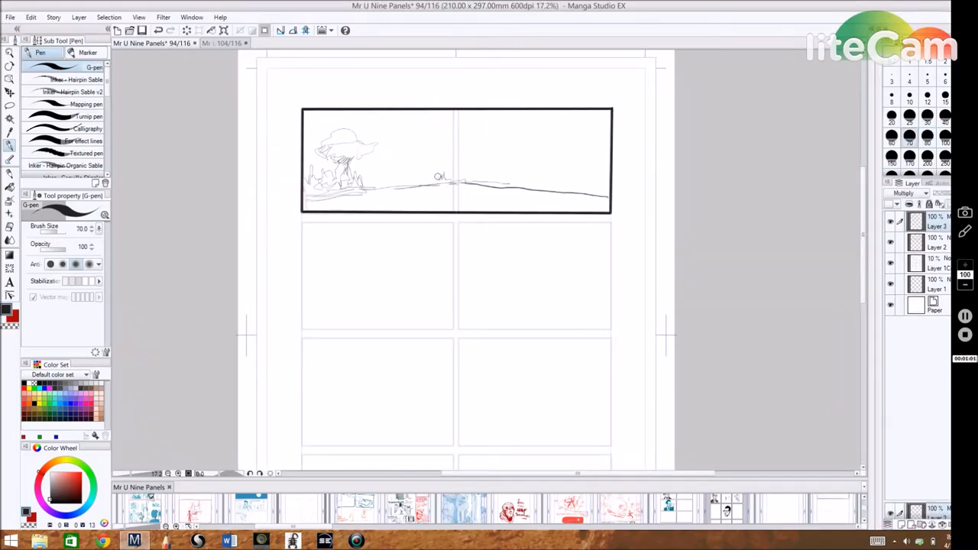
Sketch the forest road and landscape in the top panel with the G-pen
left_click_drag(459, 168, 596, 191)
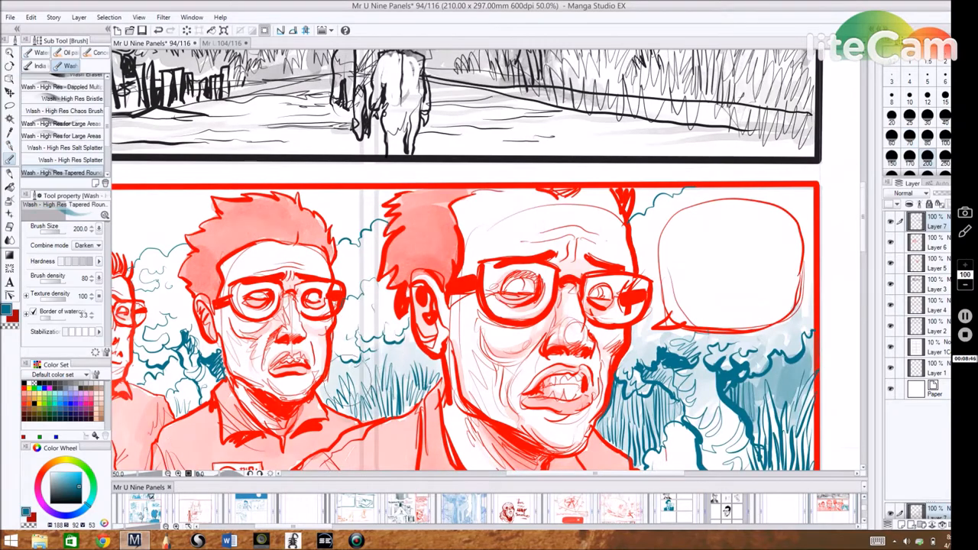
Ink the clone line in the second panel, drawing into the empty area below the figures
left_click(30, 17)
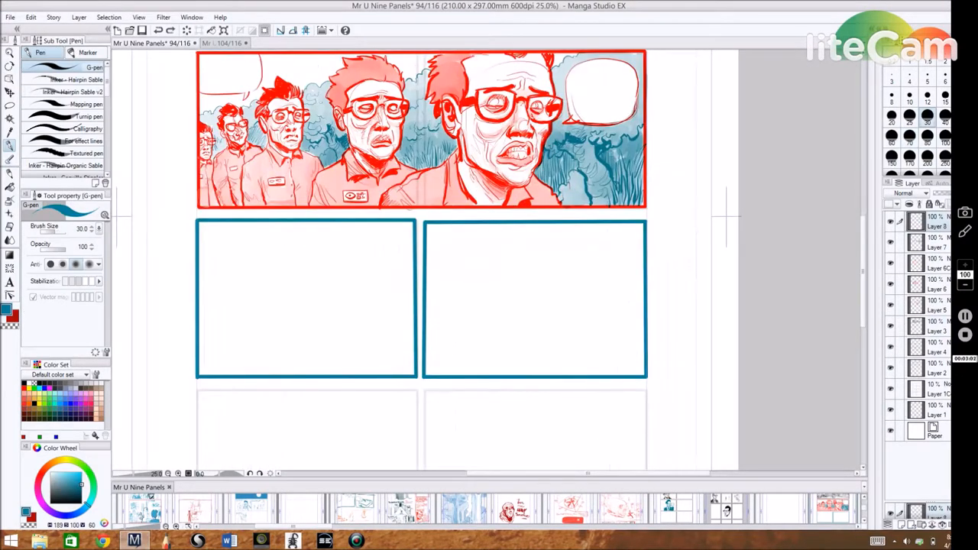
left_click_drag(267, 245, 267, 360)
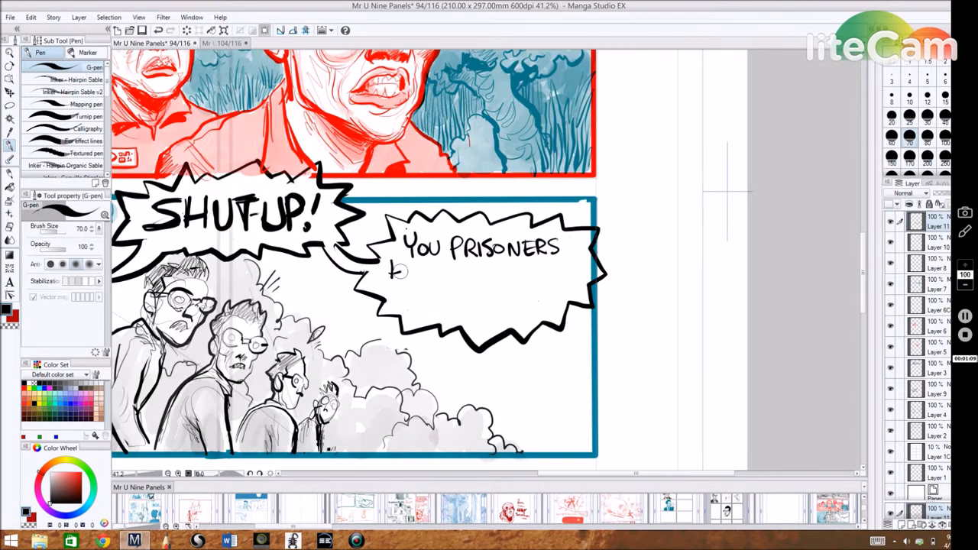
Zoom in on the bespectacled clone's face to trace its glasses over the red sketch
scroll("up", 3)
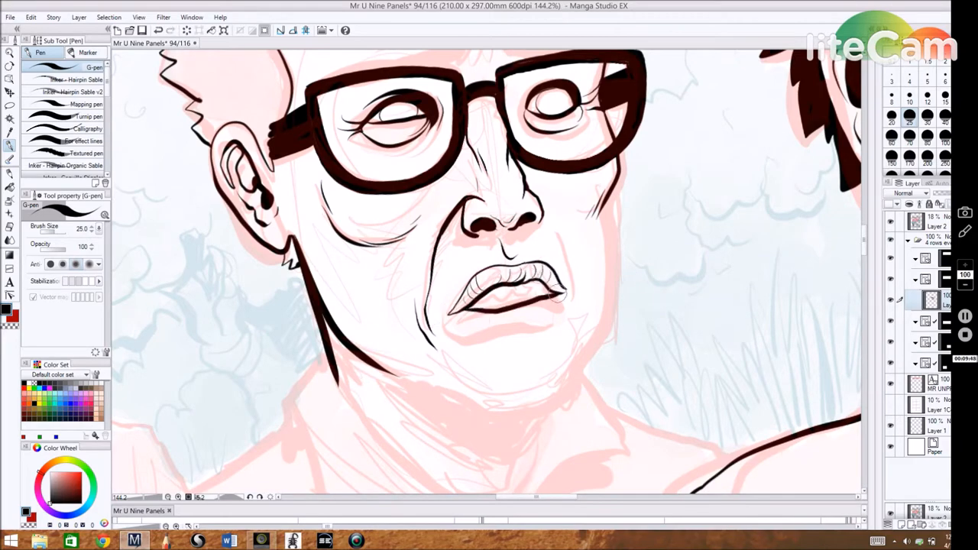
Move to the bald guard and ink his face outline with the size-25 G-pen
scroll("down", 3)
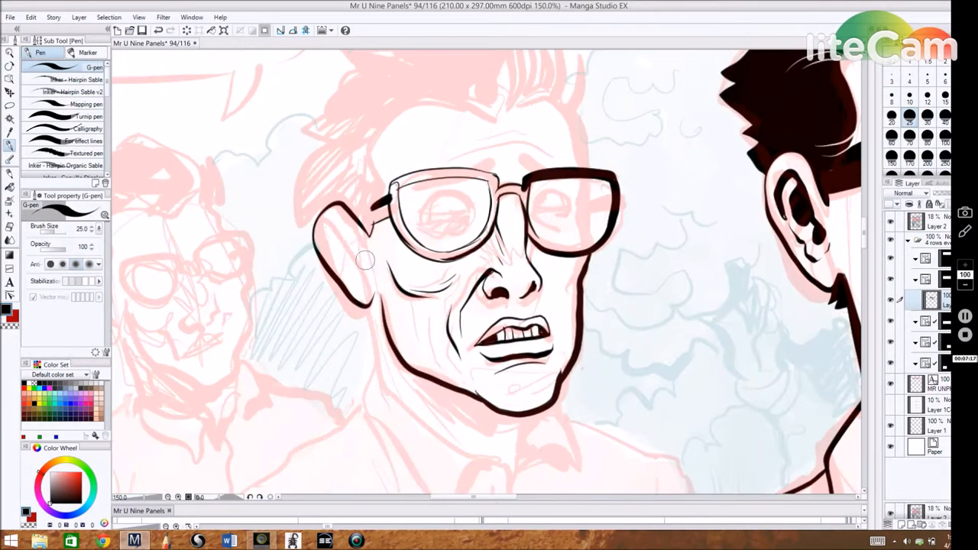
left_click_drag(366, 260, 566, 252)
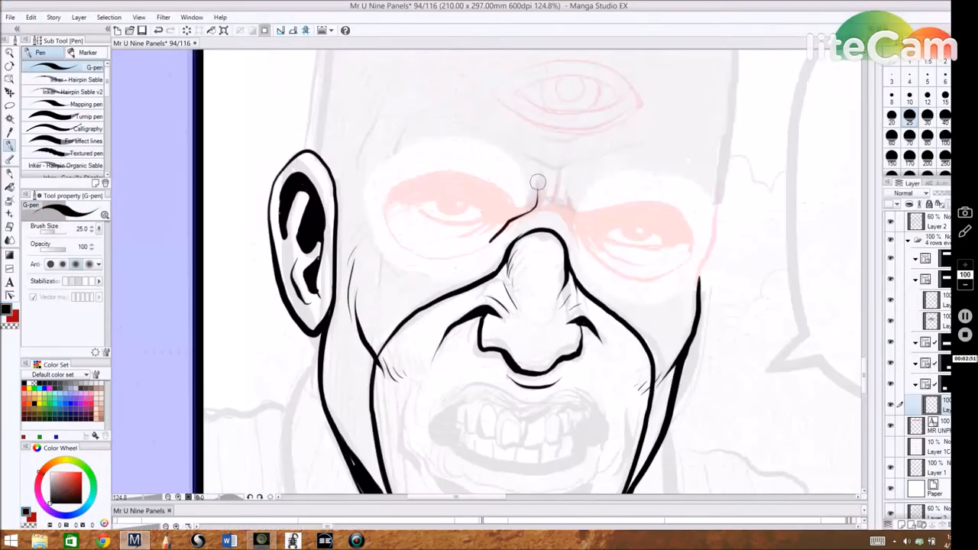
Ink the guard's nose crease, then the lead clones' head outlines over the red pencils
left_click_drag(535, 184, 665, 244)
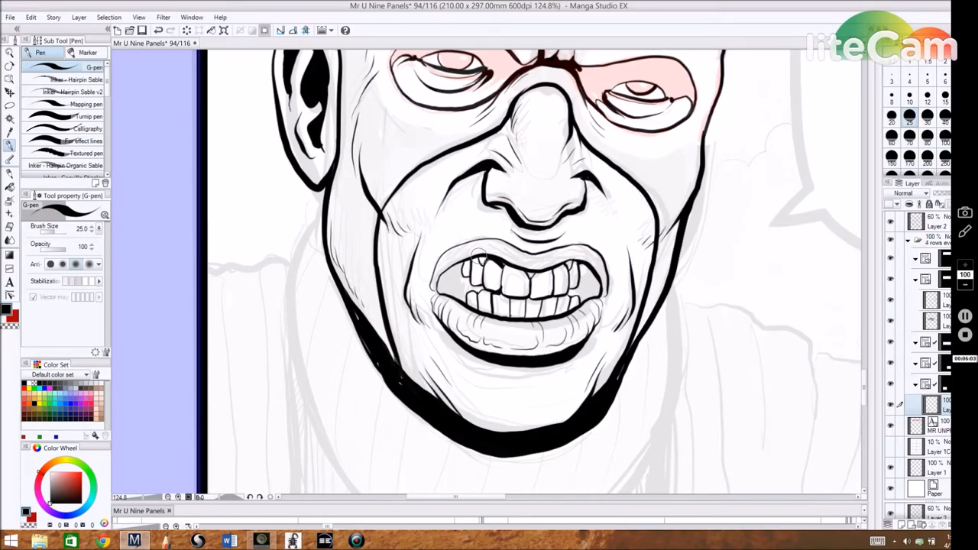
scroll("down", 3)
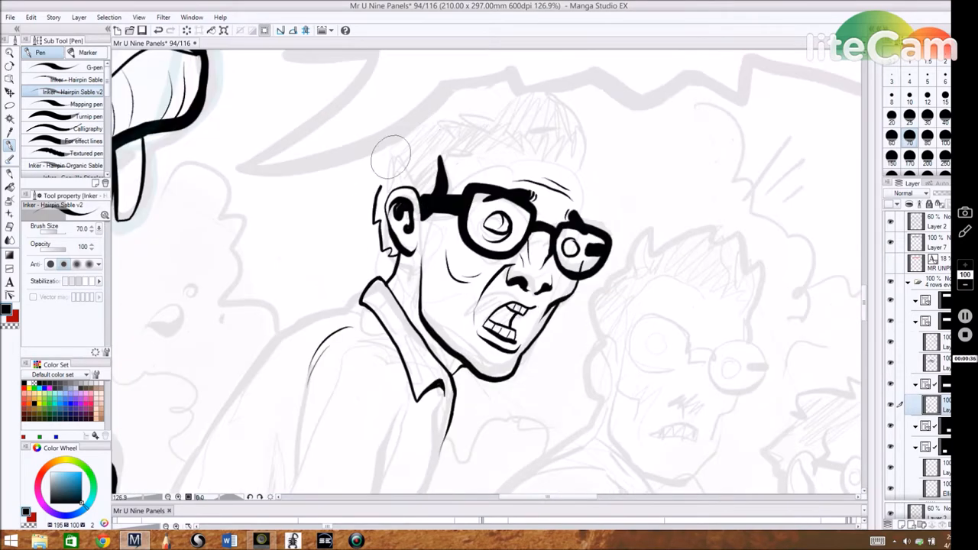
left_click_drag(392, 158, 594, 156)
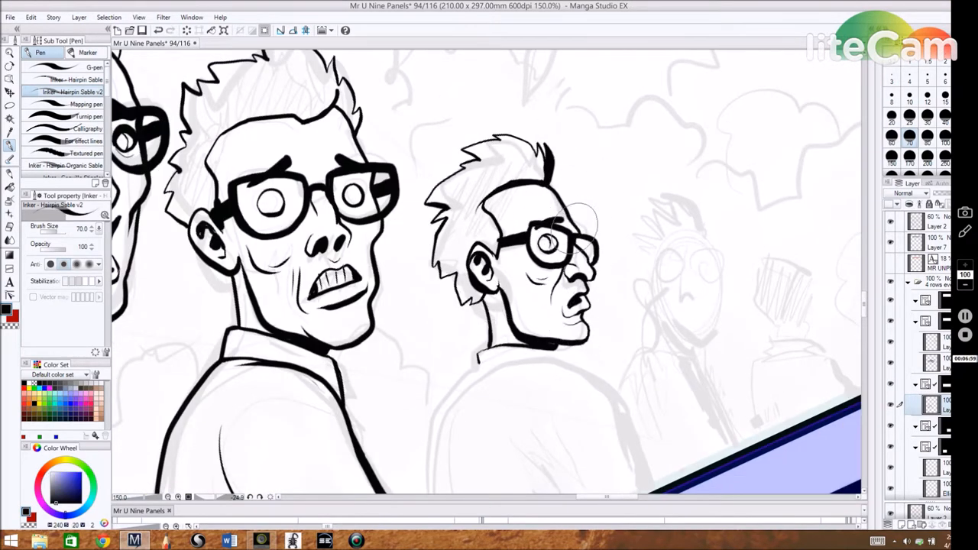
scroll("down", 3)
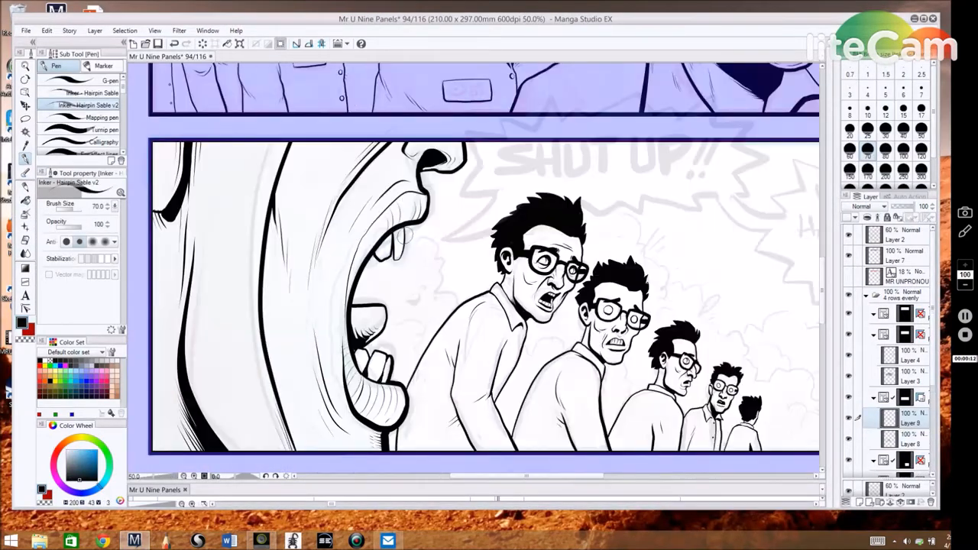
scroll("down", 3)
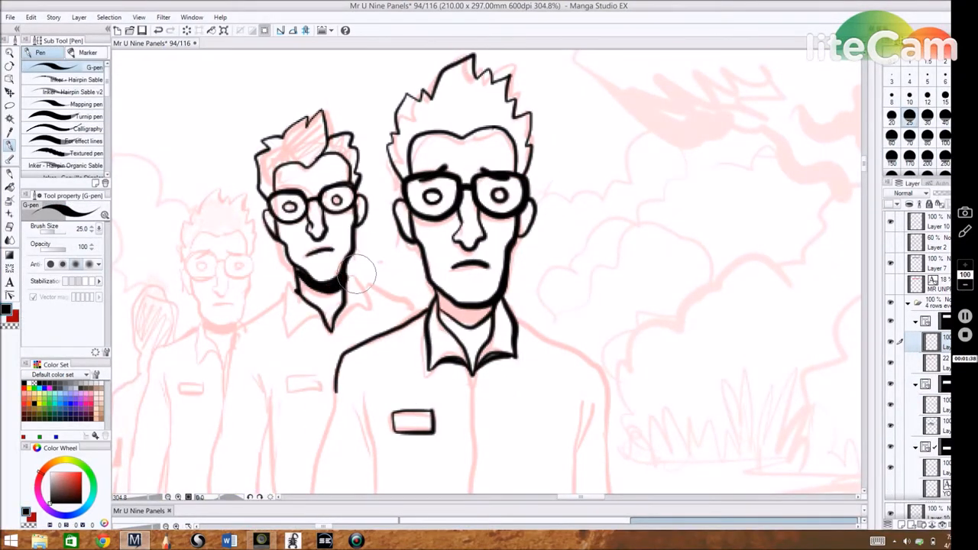
Ink the forest panel's jumpsuits, tree canopies and trunk, grass clumps and road log
scroll("down", 3)
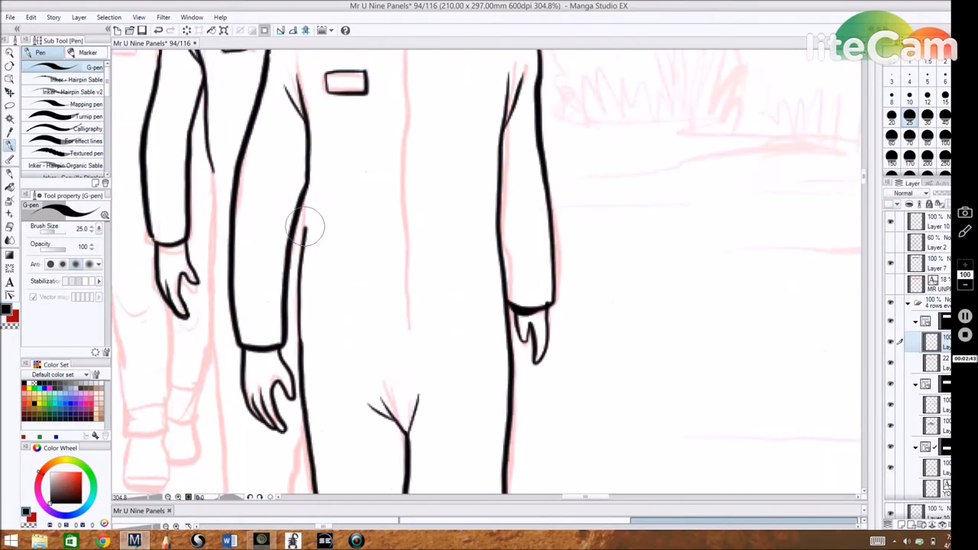
scroll("down", 3)
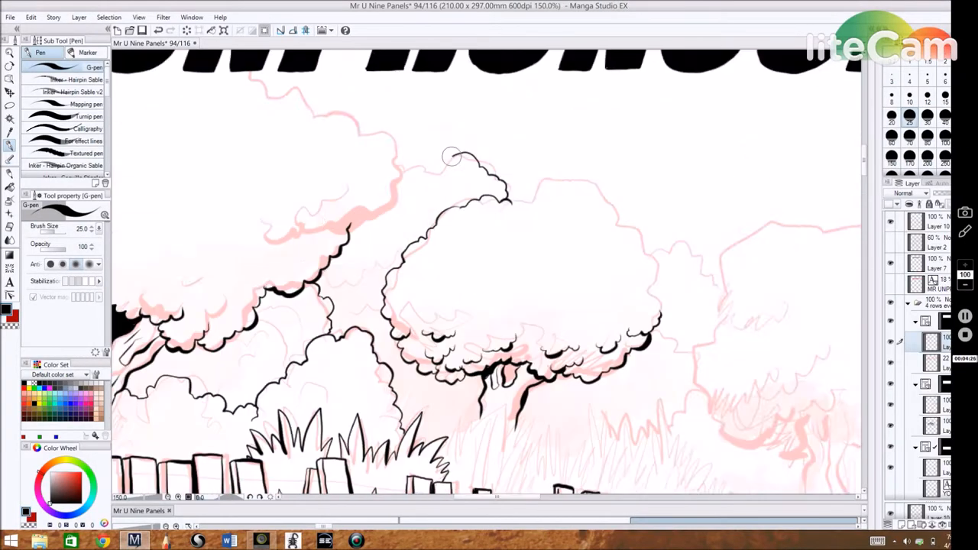
scroll("down", 3)
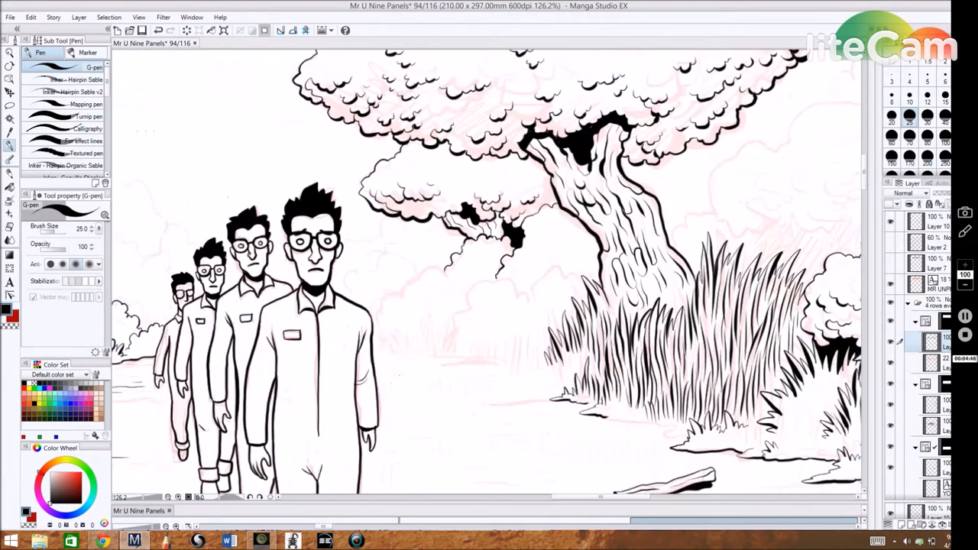
scroll("down", 3)
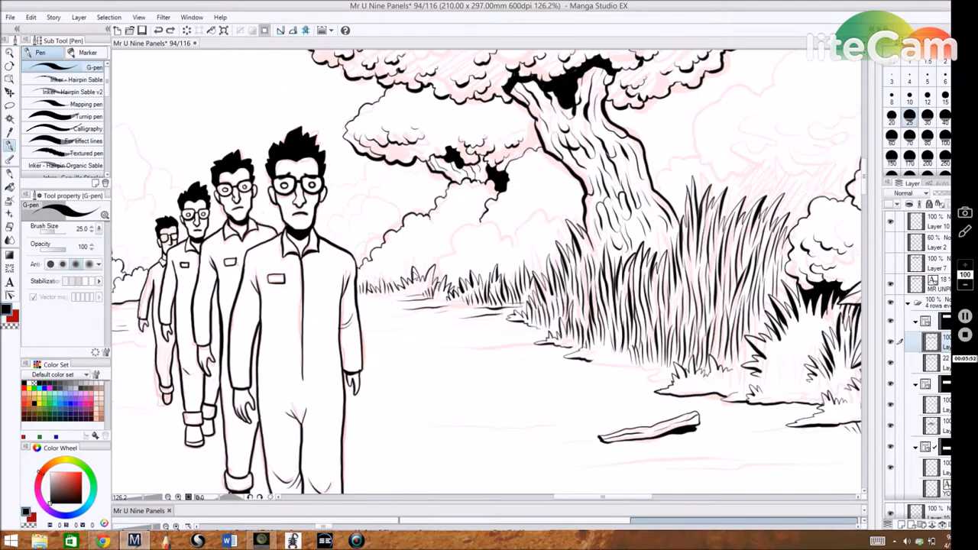
scroll("down", 3)
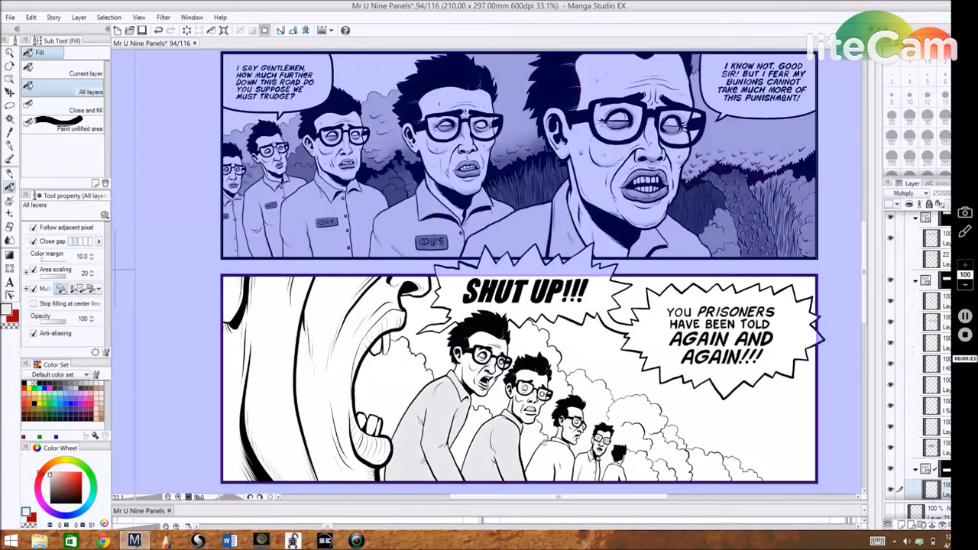
Fill the second panel with gray tone using Fill (All layers)
left_click(306, 367)
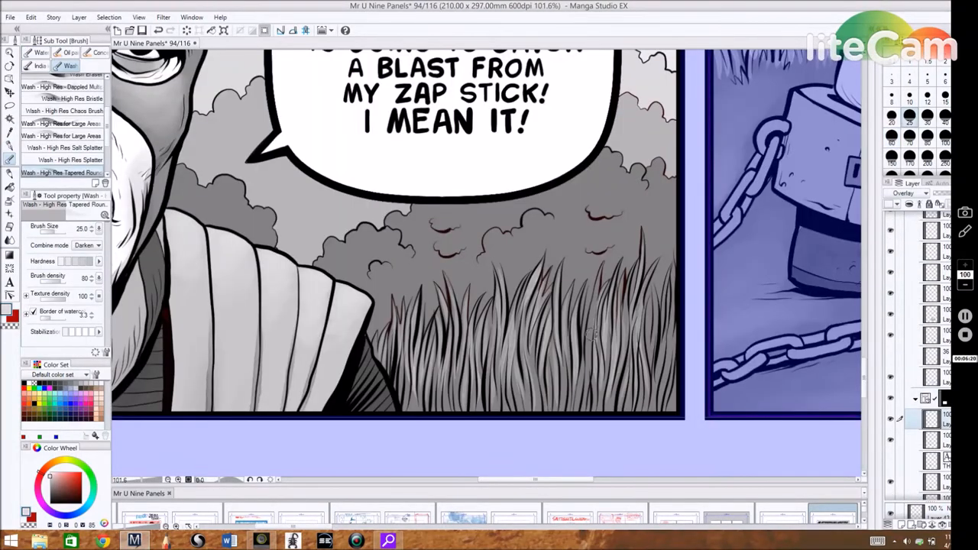
Bring up the File menu to save the fully gray-toned page
left_click(11, 17)
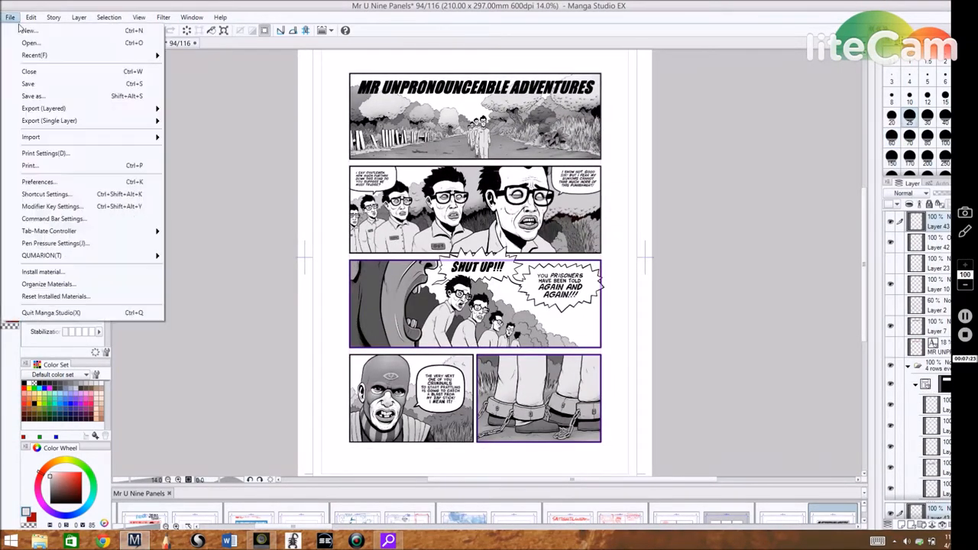